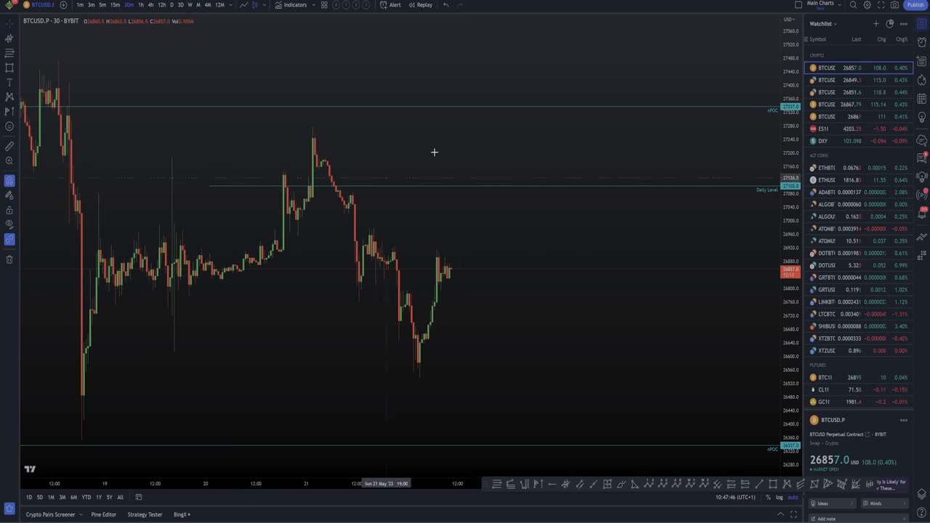
pyautogui.moveTo(297, 250)
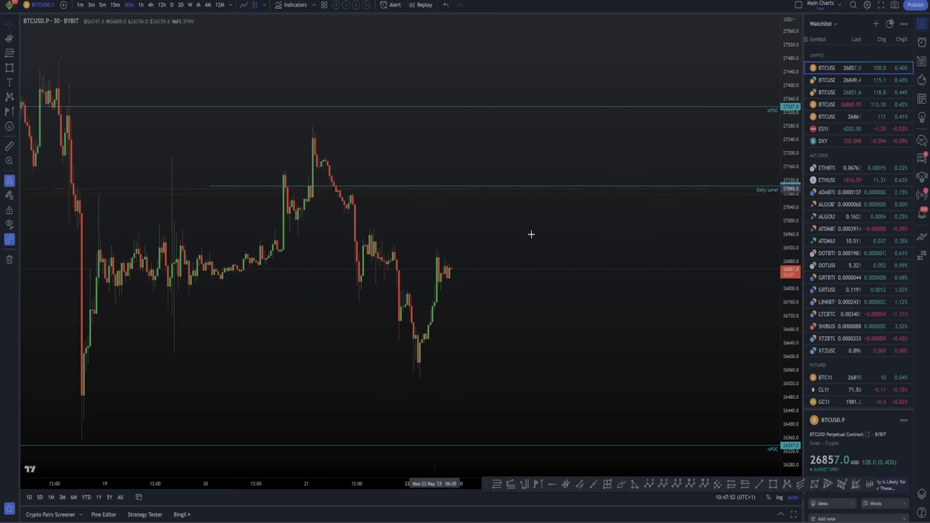
pyautogui.moveTo(520, 323)
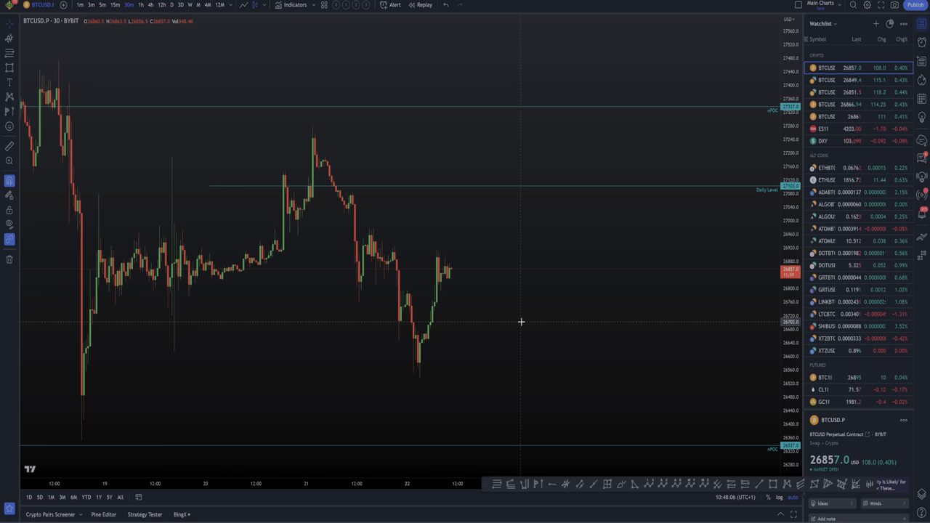
pyautogui.moveTo(500, 285)
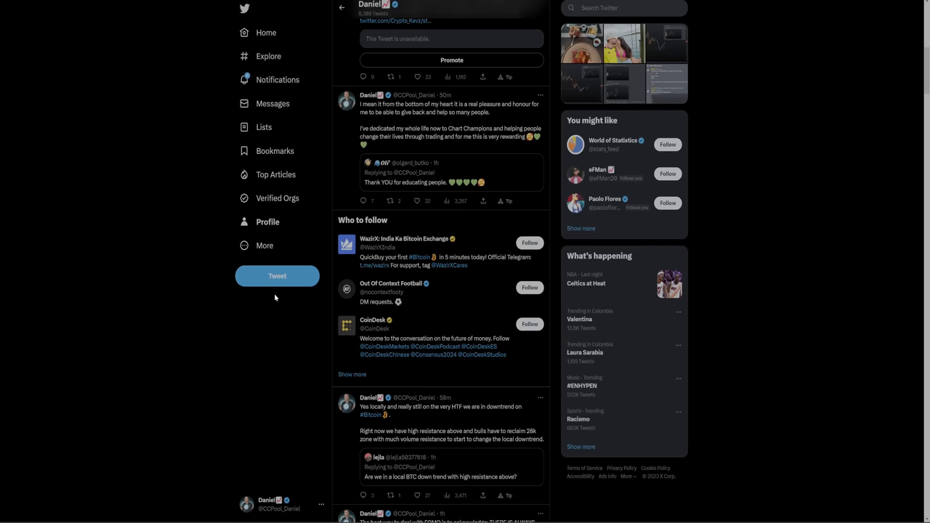
pyautogui.moveTo(228, 319)
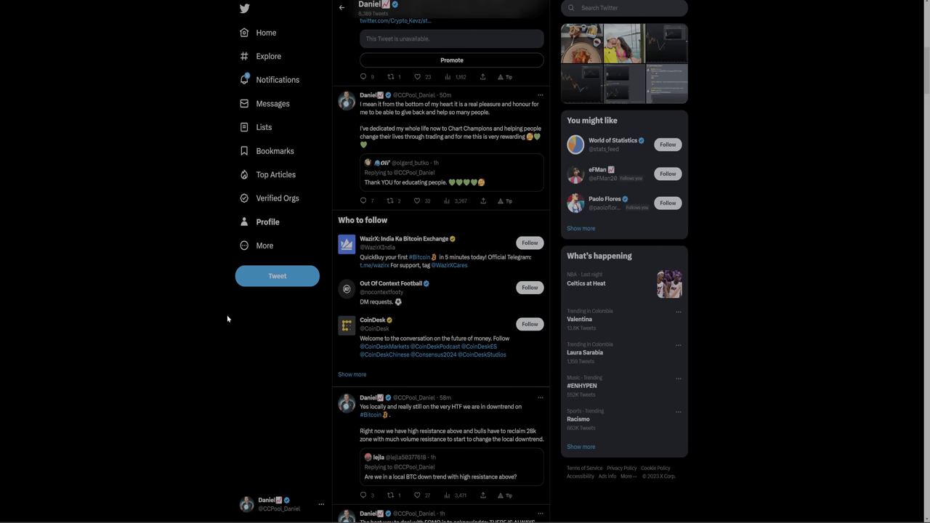
pyautogui.moveTo(225, 300)
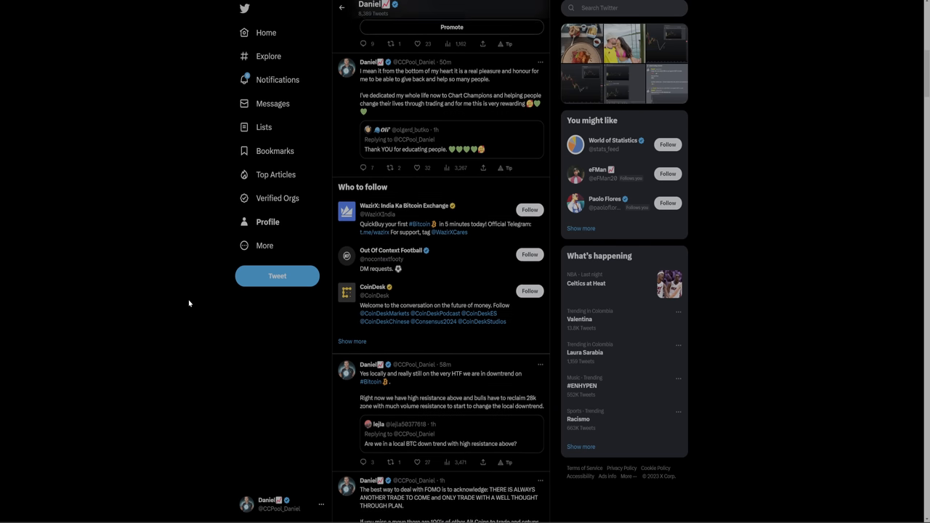
# Scroll the profile timeline toward the tweet about explaining the steps to make it in trading
pyautogui.scroll(-3)
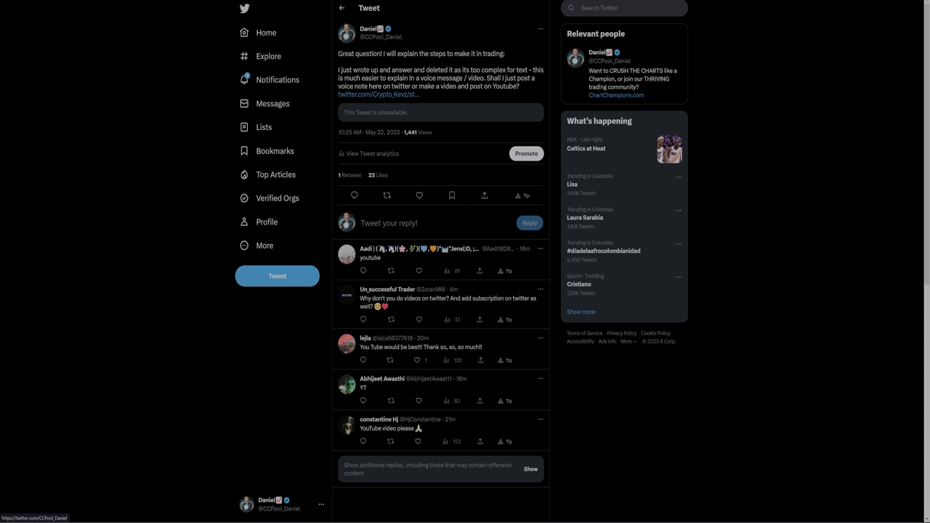
pyautogui.moveTo(418, 53)
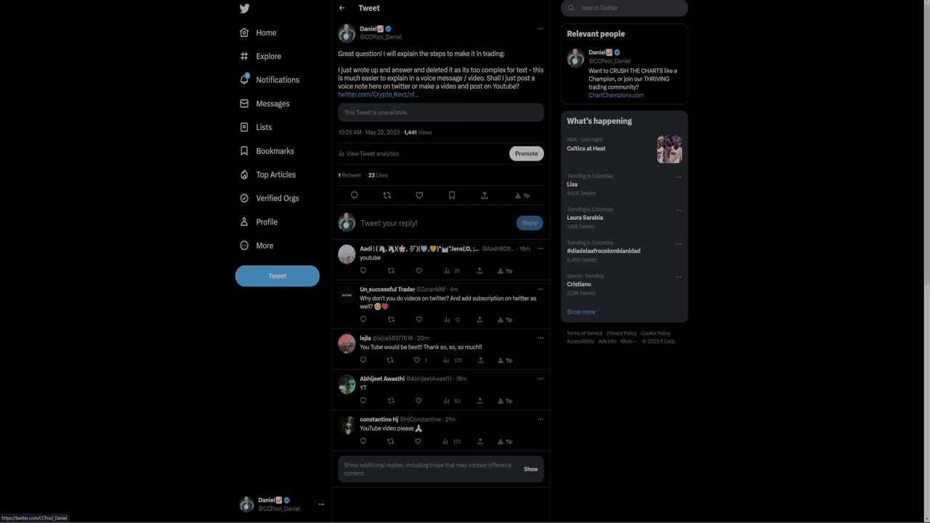
pyautogui.moveTo(447, 270)
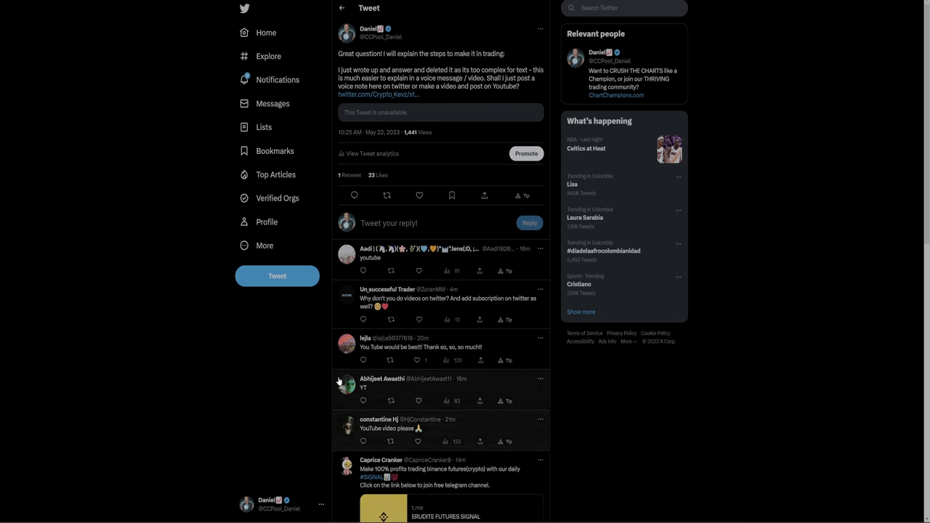
pyautogui.moveTo(259, 354)
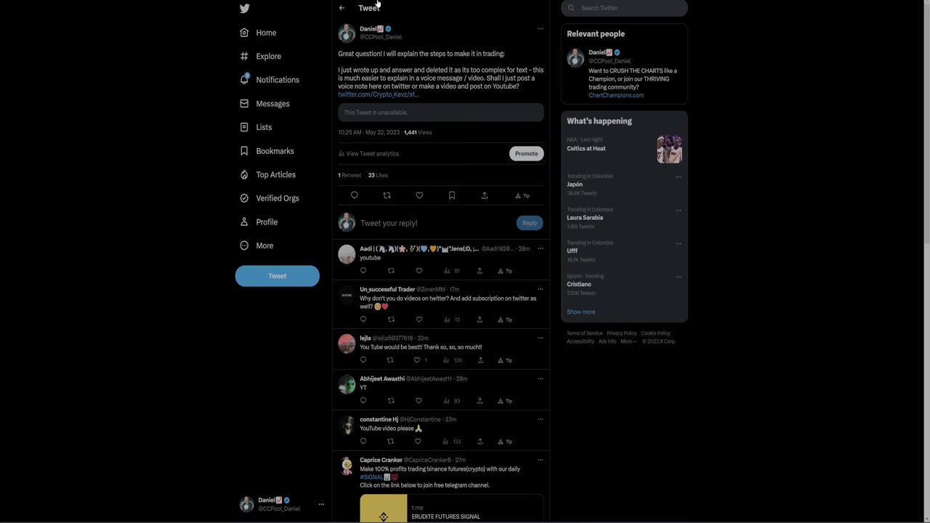
pyautogui.moveTo(278, 197)
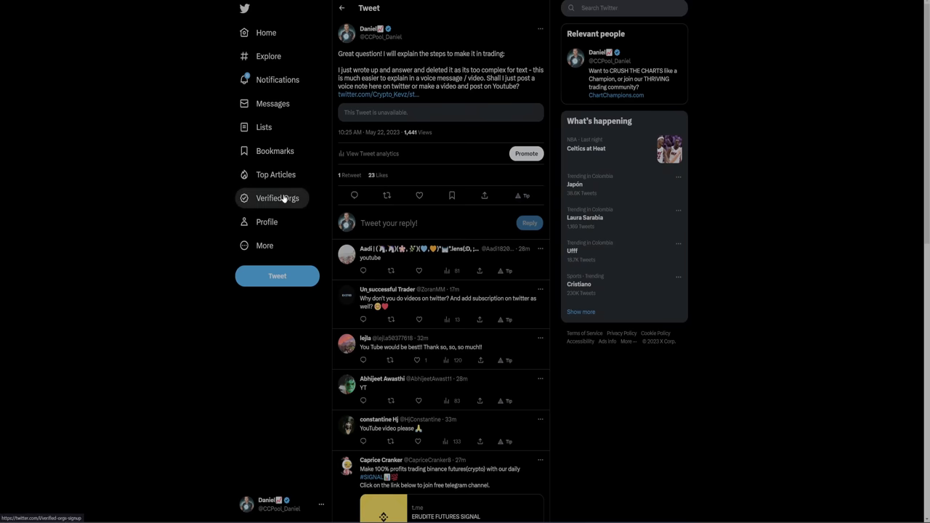
# Scroll the tweet page toward Daniel's post about dedicating his life to Chart Champions
pyautogui.scroll(-3)
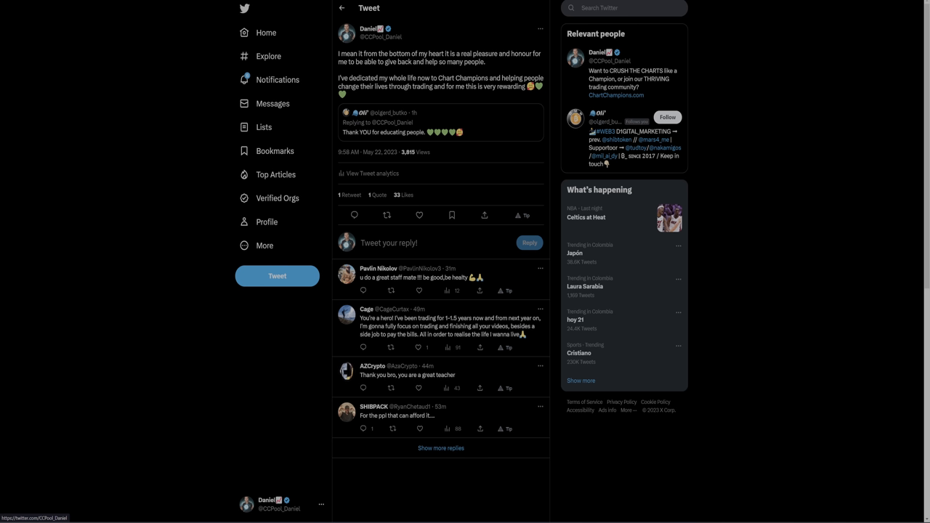
pyautogui.moveTo(376, 421)
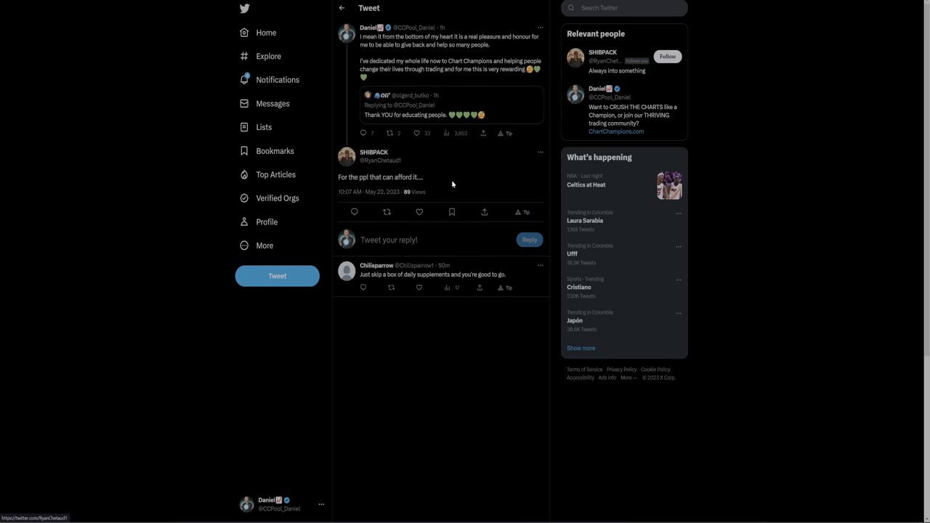
pyautogui.moveTo(442, 170)
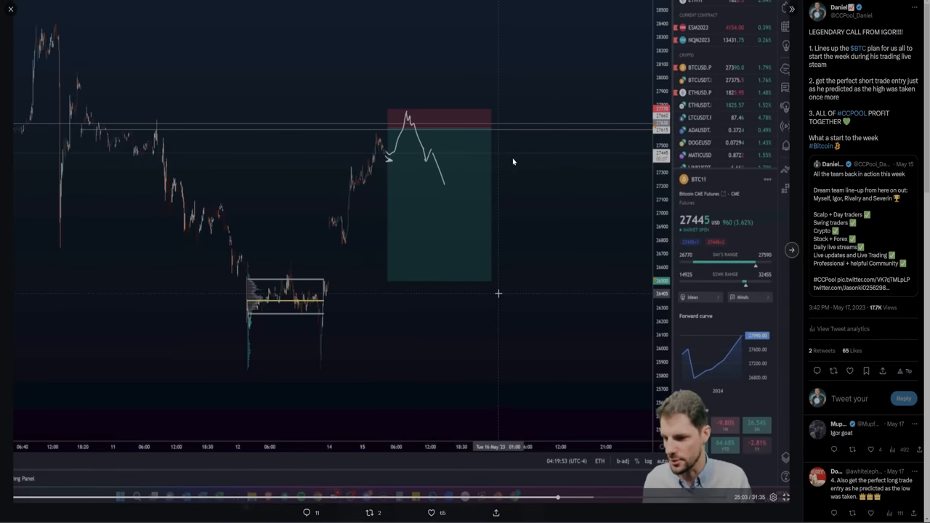
pyautogui.moveTo(308, 160)
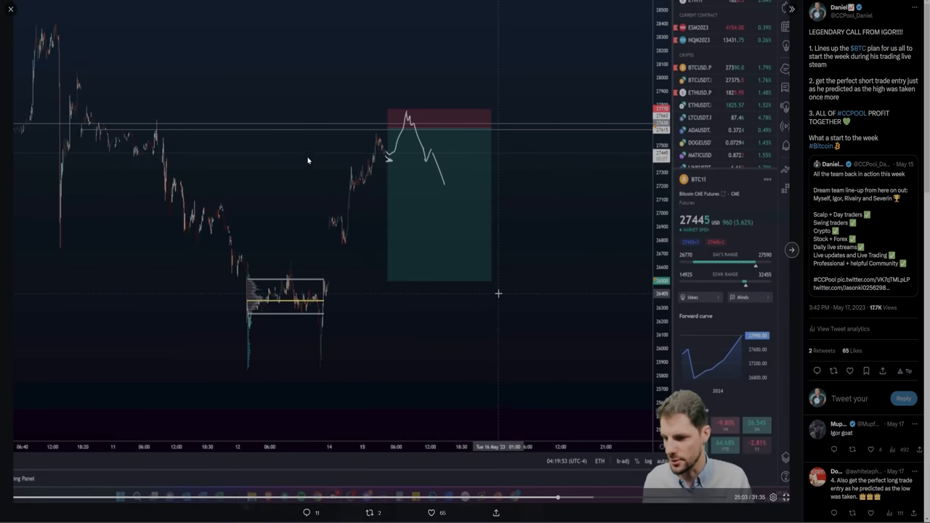
pyautogui.moveTo(308, 41)
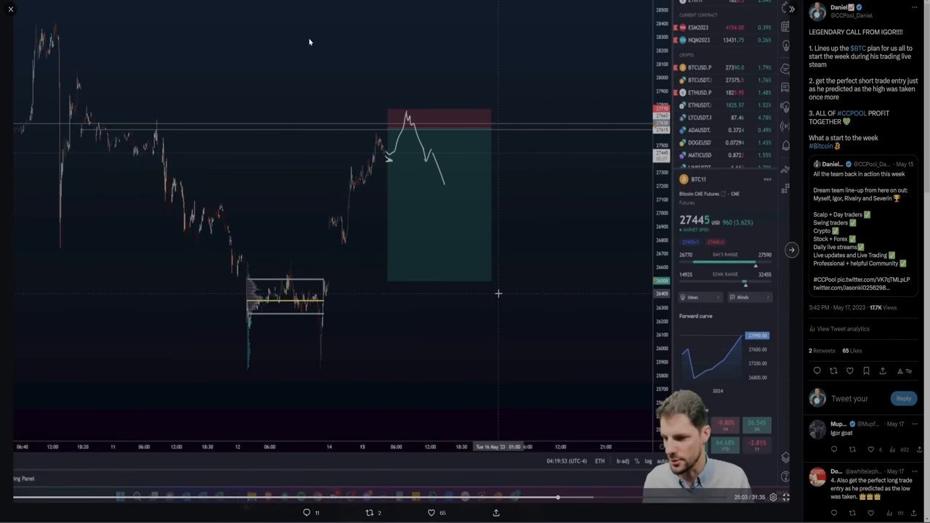
pyautogui.moveTo(395, 112)
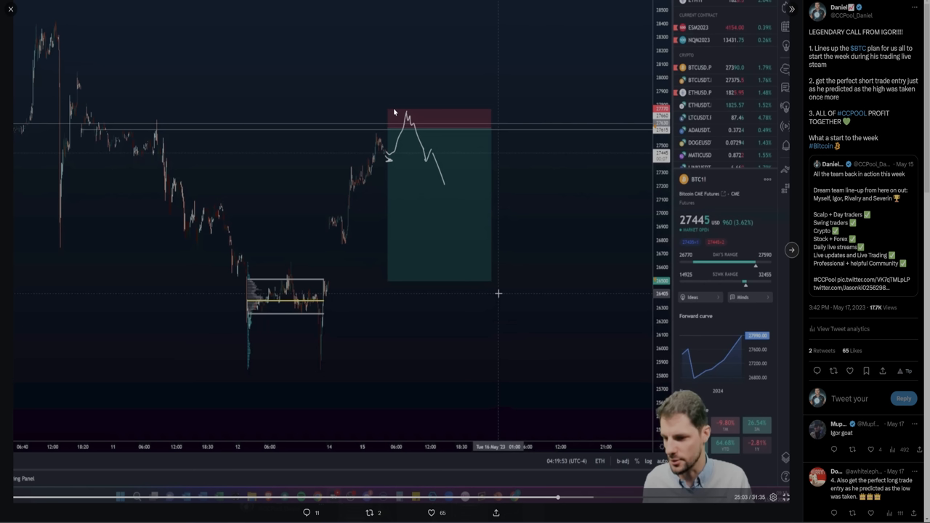
pyautogui.moveTo(396, 241)
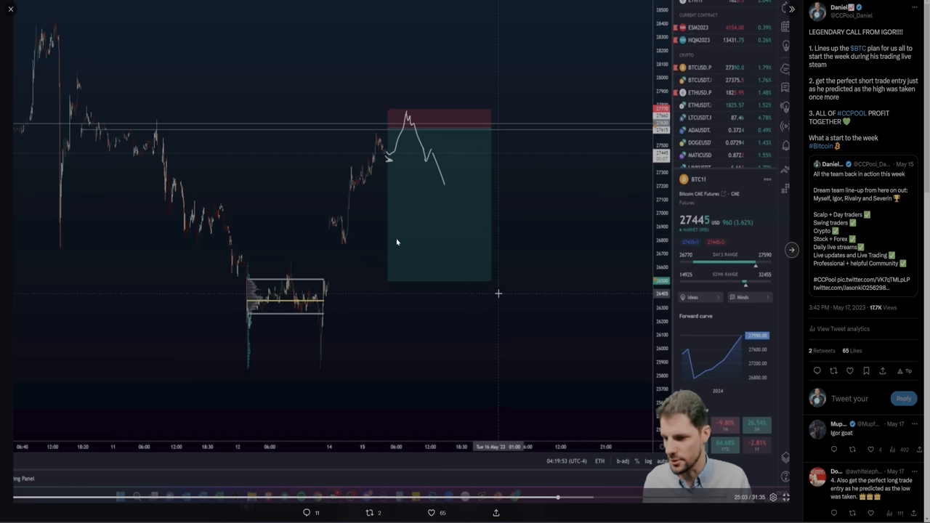
pyautogui.moveTo(392, 239)
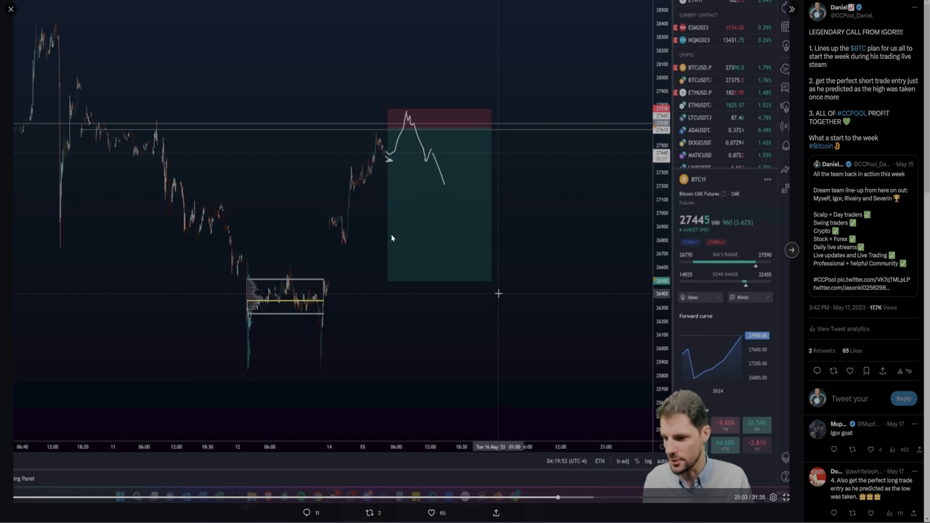
pyautogui.moveTo(494, 270)
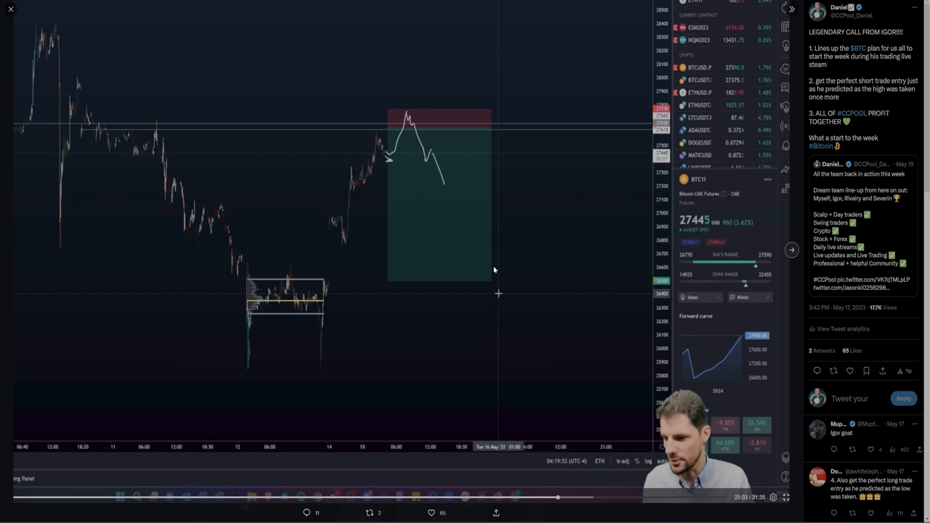
pyautogui.moveTo(445, 243)
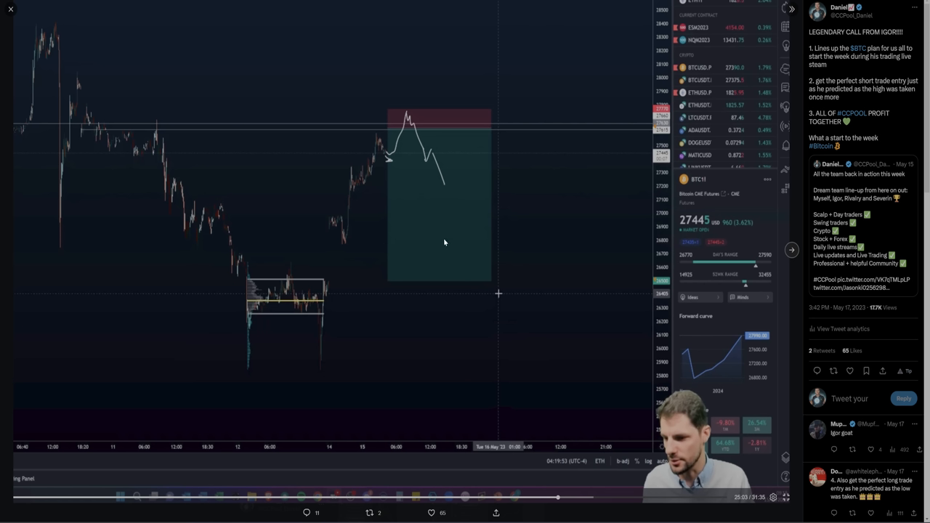
pyautogui.moveTo(409, 228)
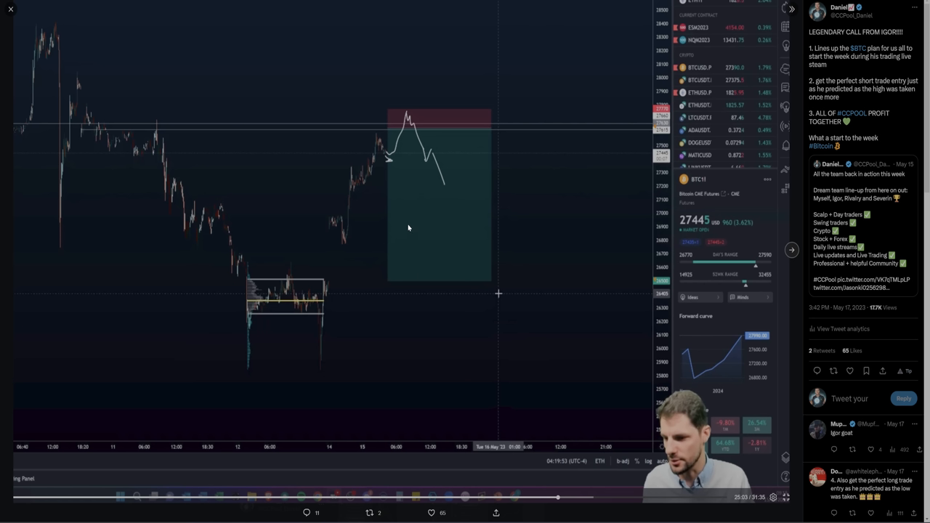
pyautogui.moveTo(414, 207)
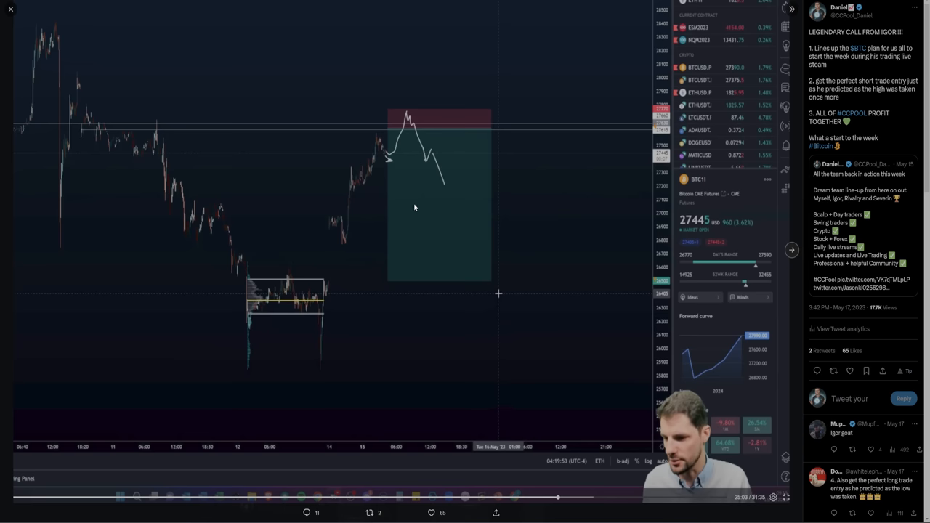
pyautogui.moveTo(314, 116)
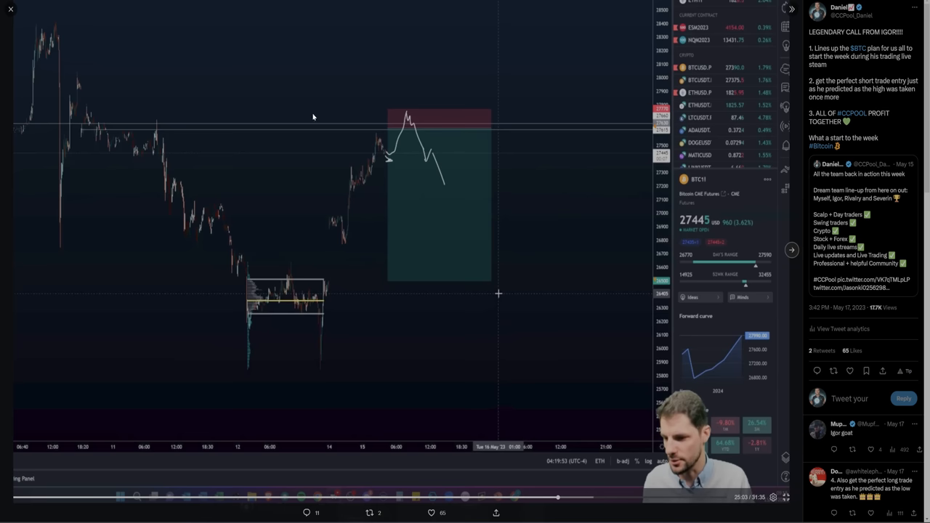
pyautogui.moveTo(352, 143)
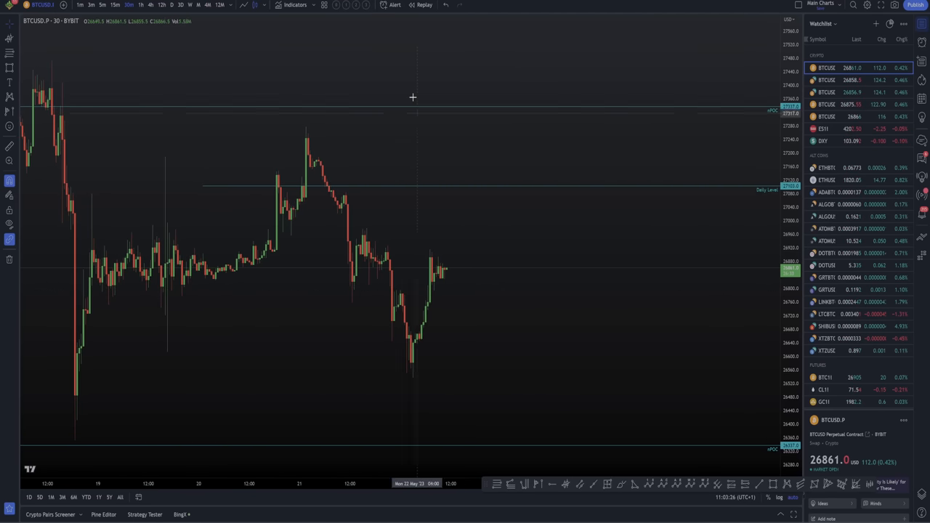
pyautogui.moveTo(712, 96)
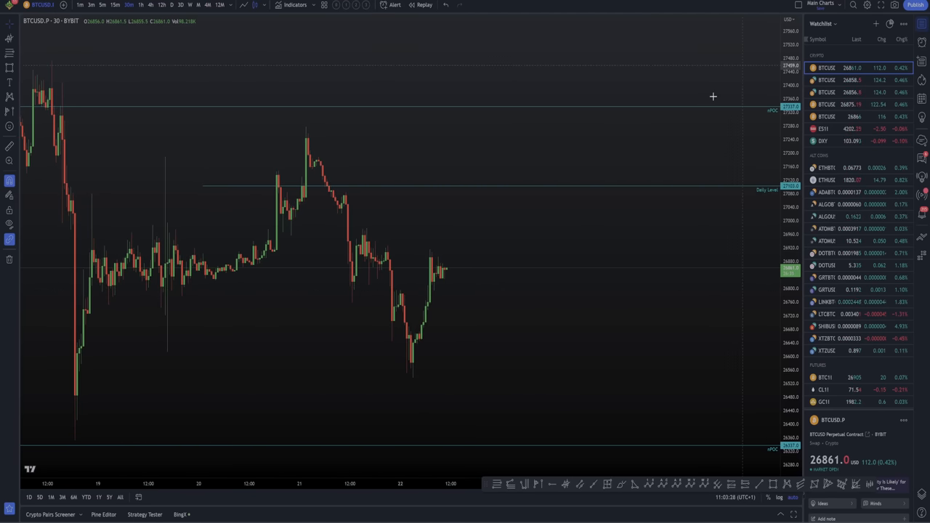
pyautogui.moveTo(551, 255)
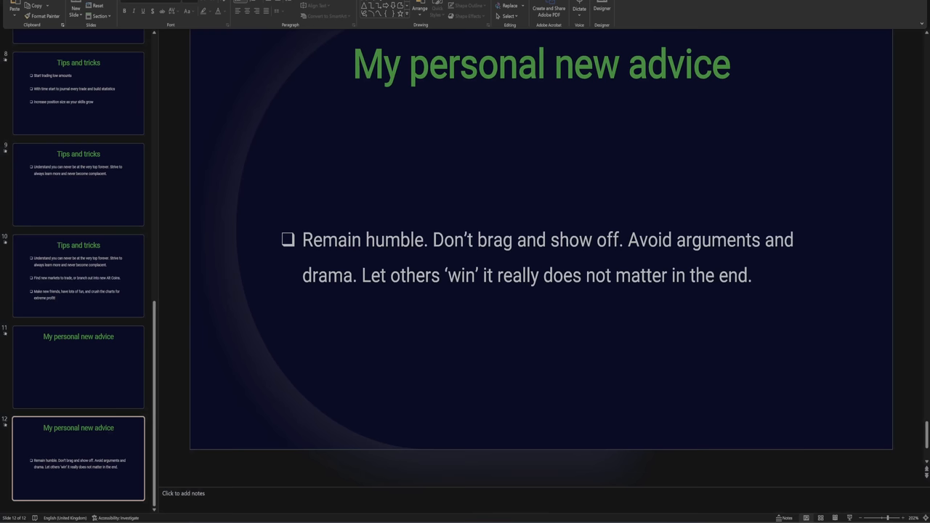
pyautogui.moveTo(211, 312)
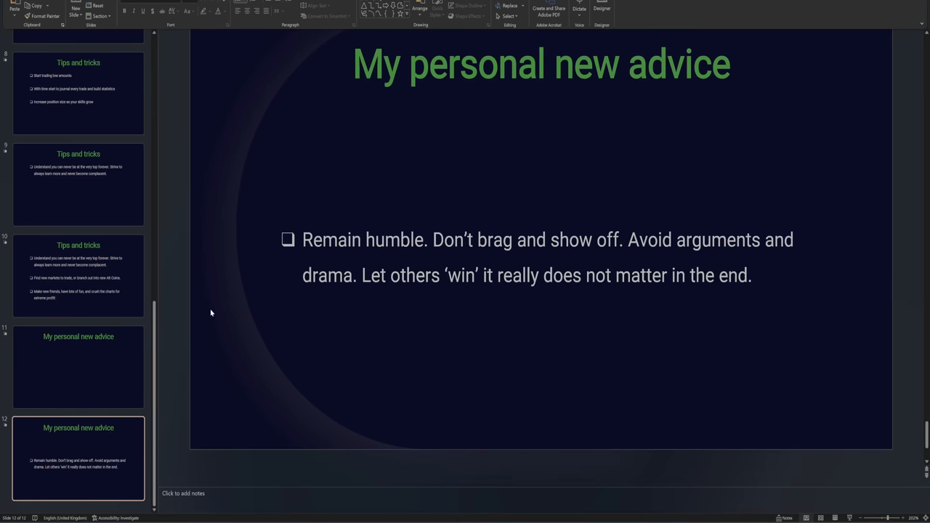
# Show the earlier Tips and tricks slide on setting a 3/5-year plan and studying all modules
pyautogui.click(78, 191)
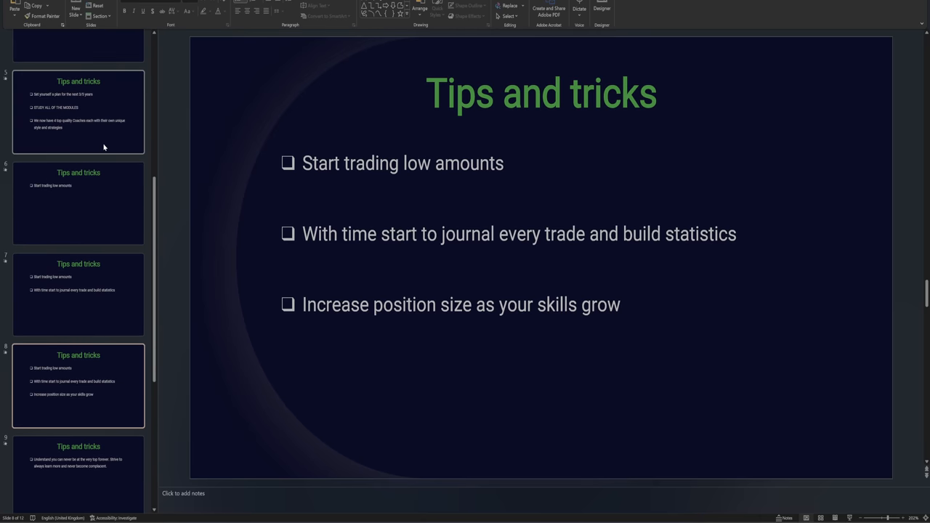
pyautogui.click(79, 112)
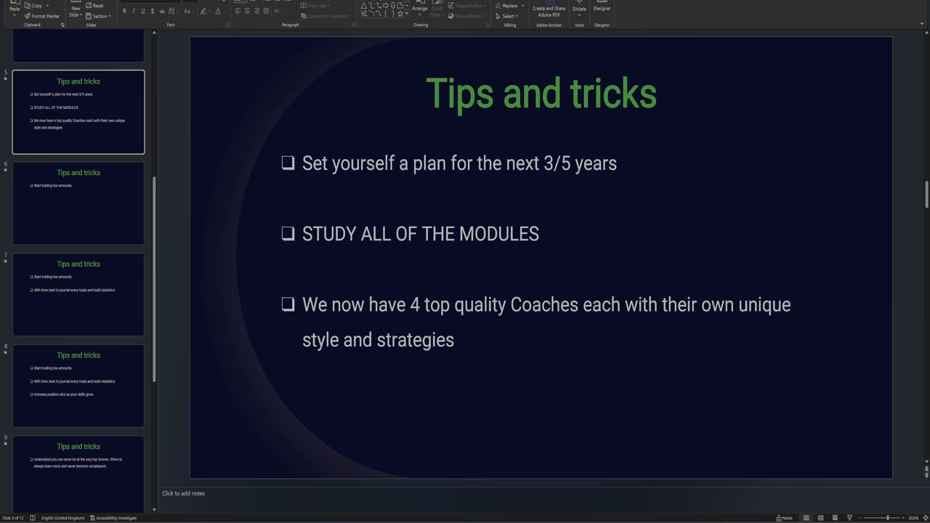
pyautogui.moveTo(790, 160)
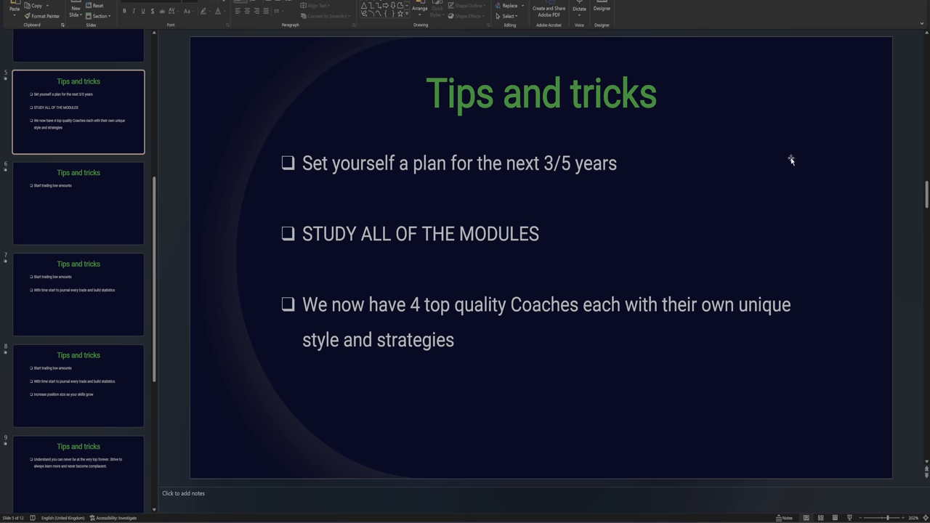
pyautogui.moveTo(788, 139)
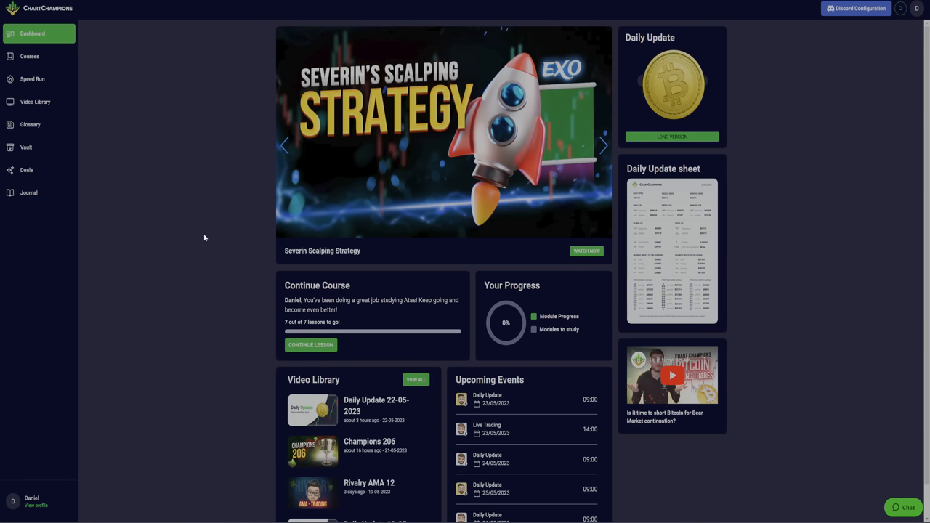
# Scroll the Chart Champions dashboard past the Severin Scalping Strategy feature and course progress
pyautogui.scroll(-3)
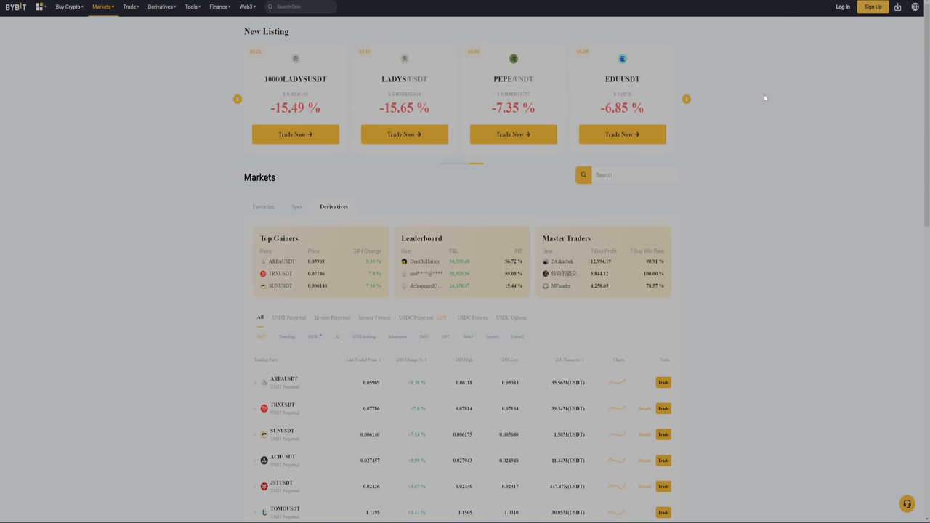
pyautogui.moveTo(791, 127)
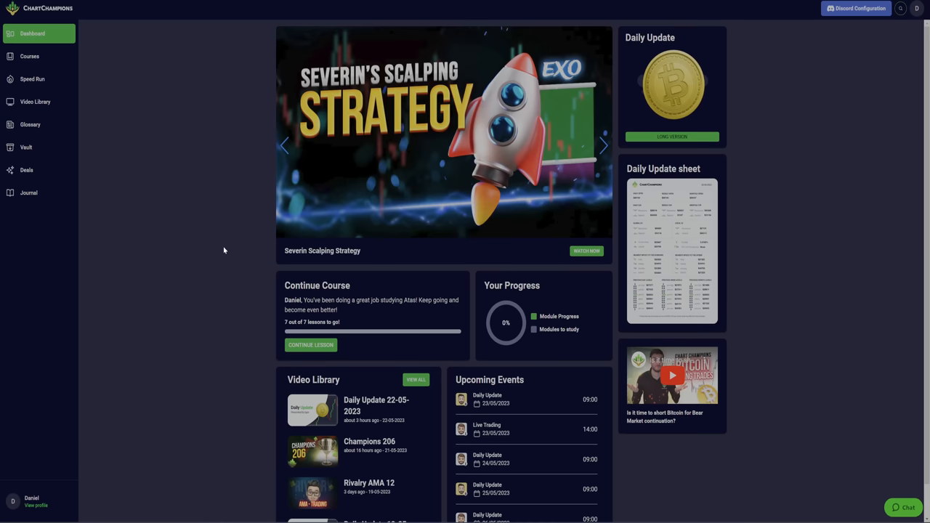
pyautogui.moveTo(295, 296)
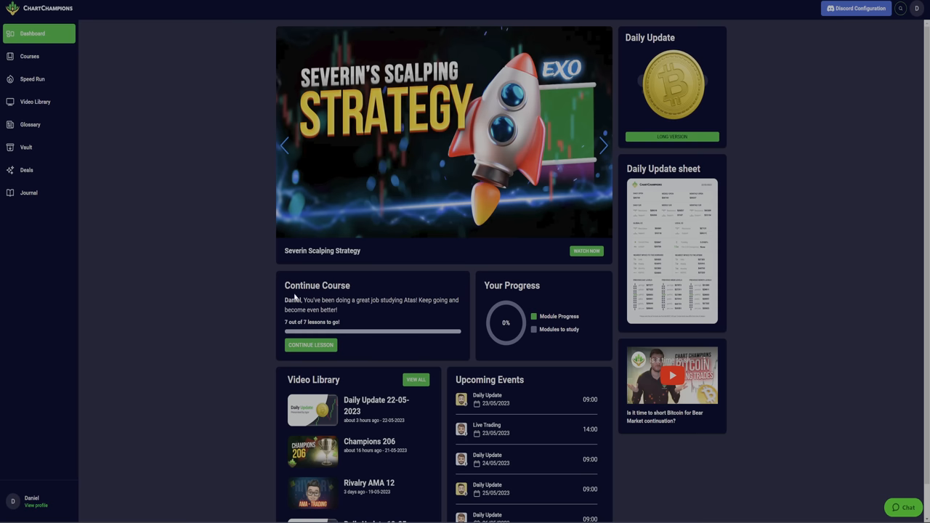